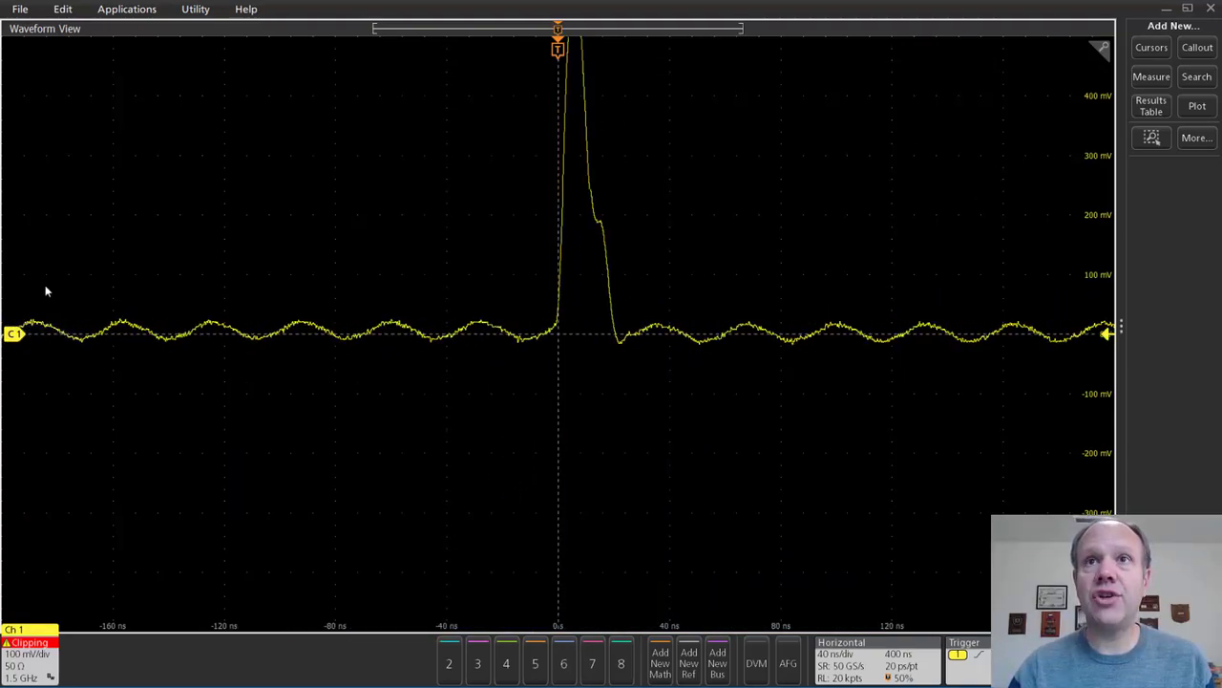
# Step: Launch TekExpress Ethernet from the oscilloscope's Applications menu
pyautogui.click(126, 8)
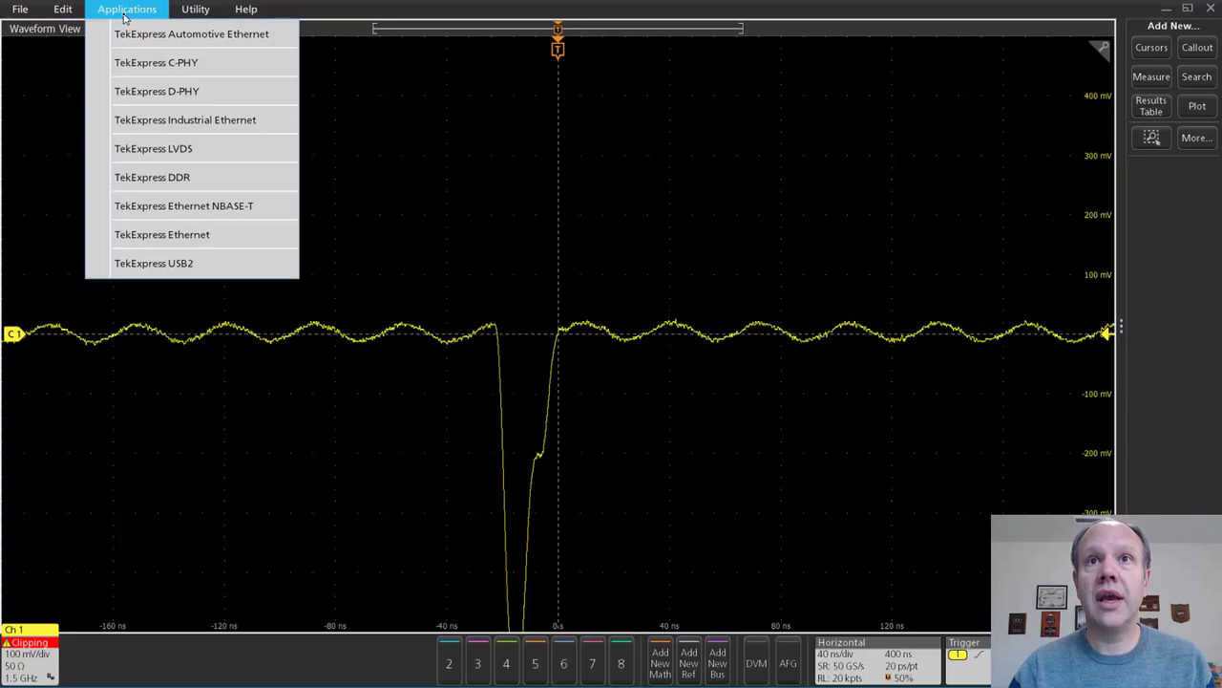
pyautogui.moveTo(160, 233)
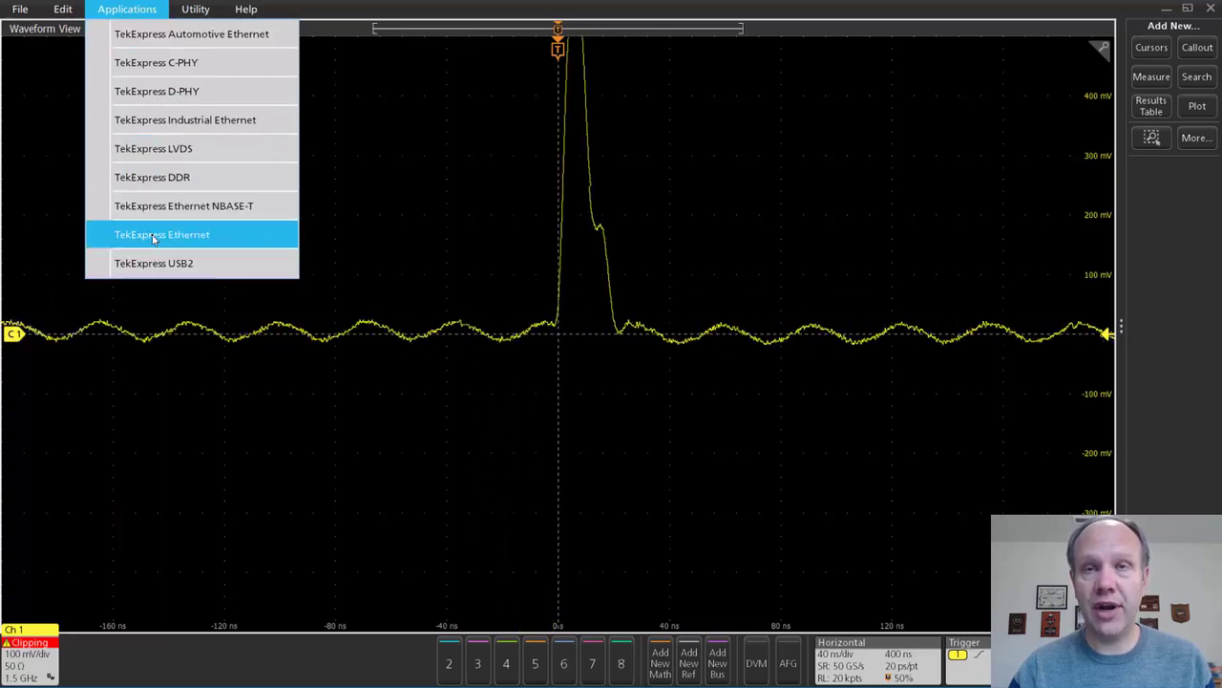
pyautogui.click(161, 233)
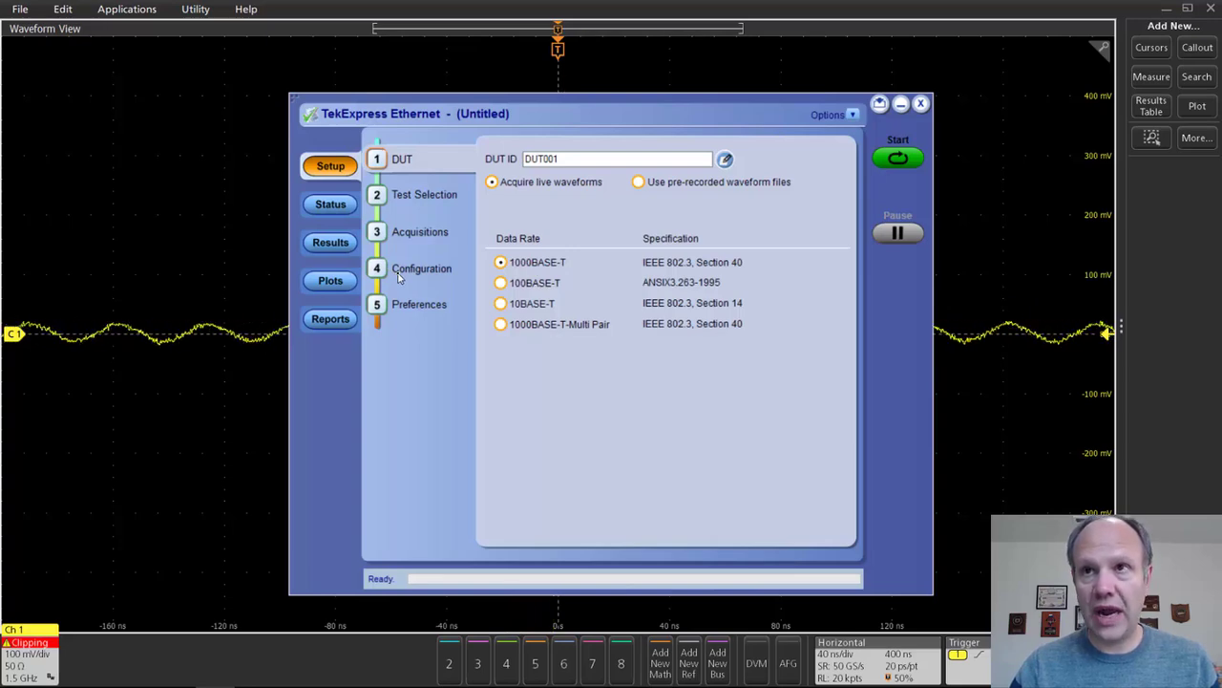
# Step: Check the detected instruments under Configuration, then return to the DUT page
pyautogui.click(420, 267)
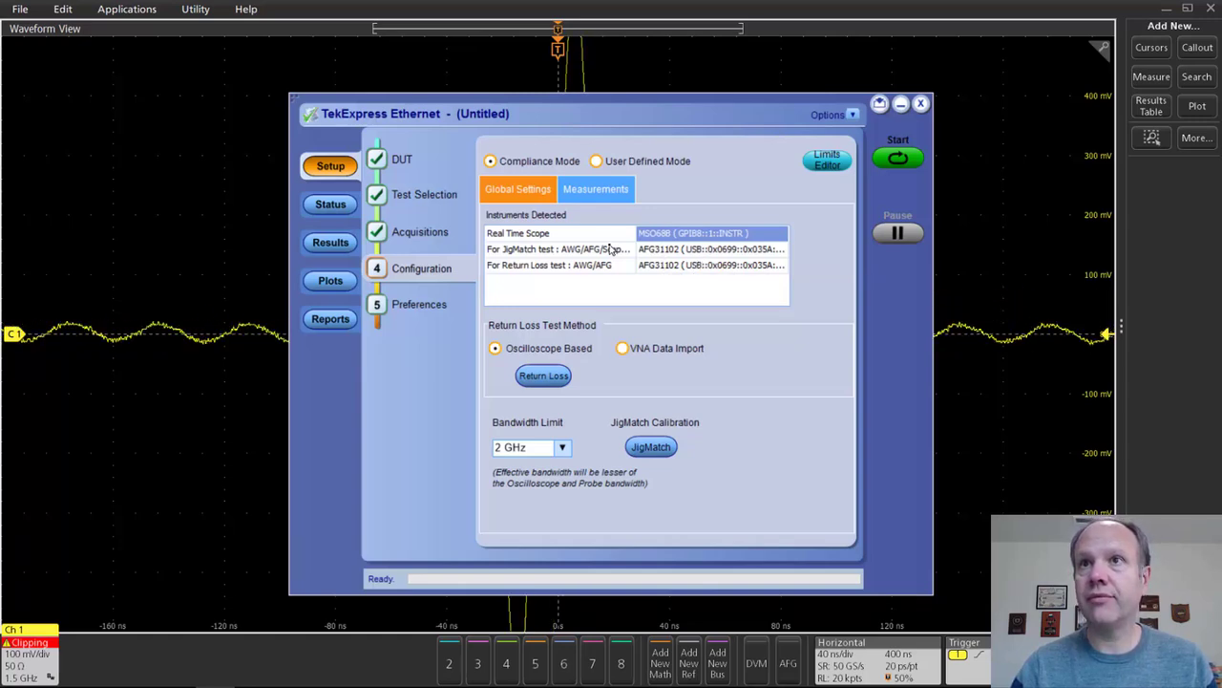
pyautogui.click(401, 159)
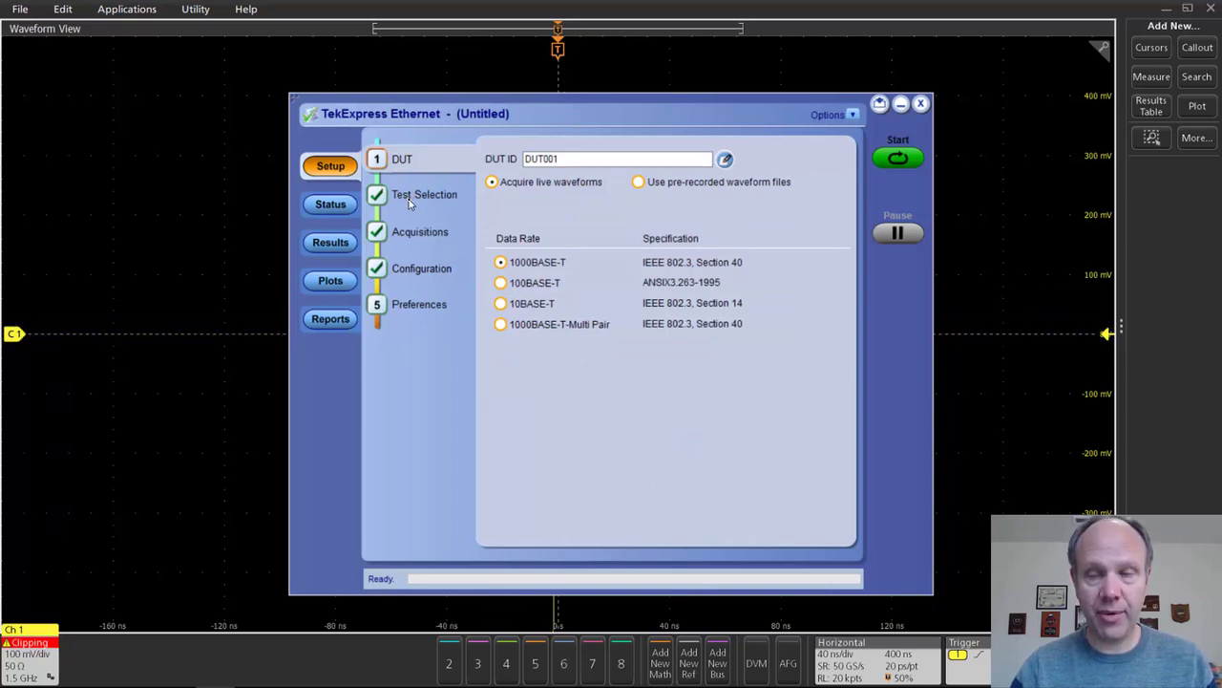
# Step: Select the whole With Disturber test group, excluding Transmitter Distortion With TX_TCLK (D)
pyautogui.click(424, 195)
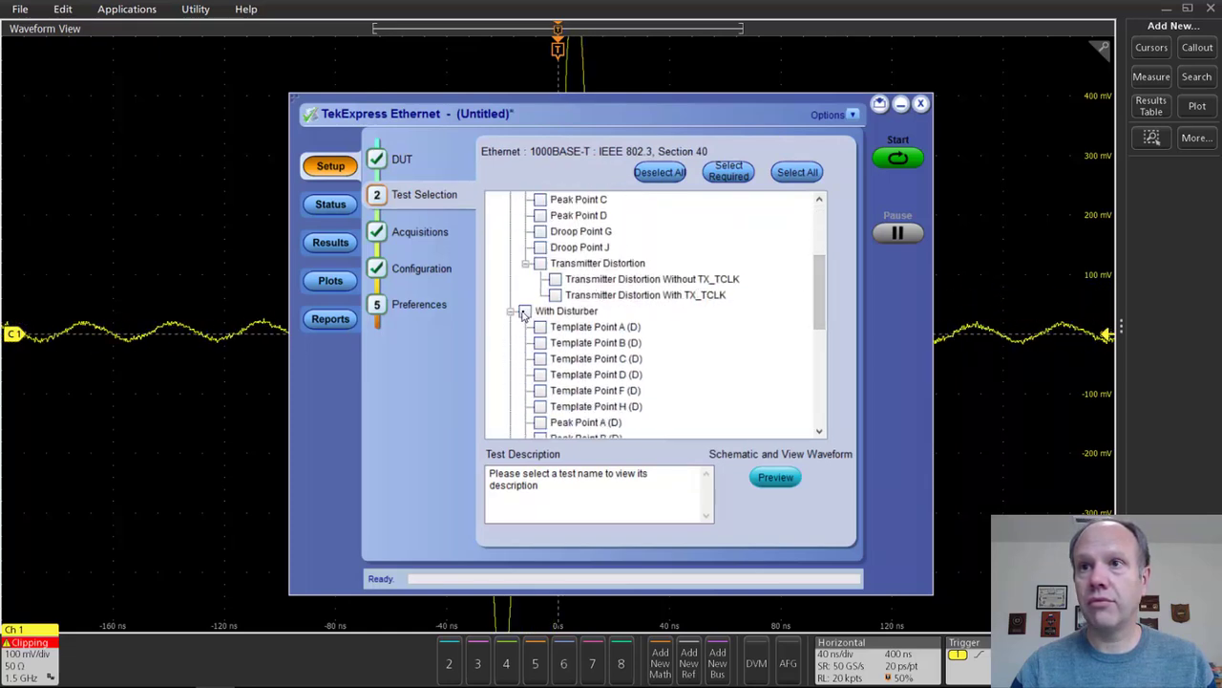
pyautogui.click(524, 309)
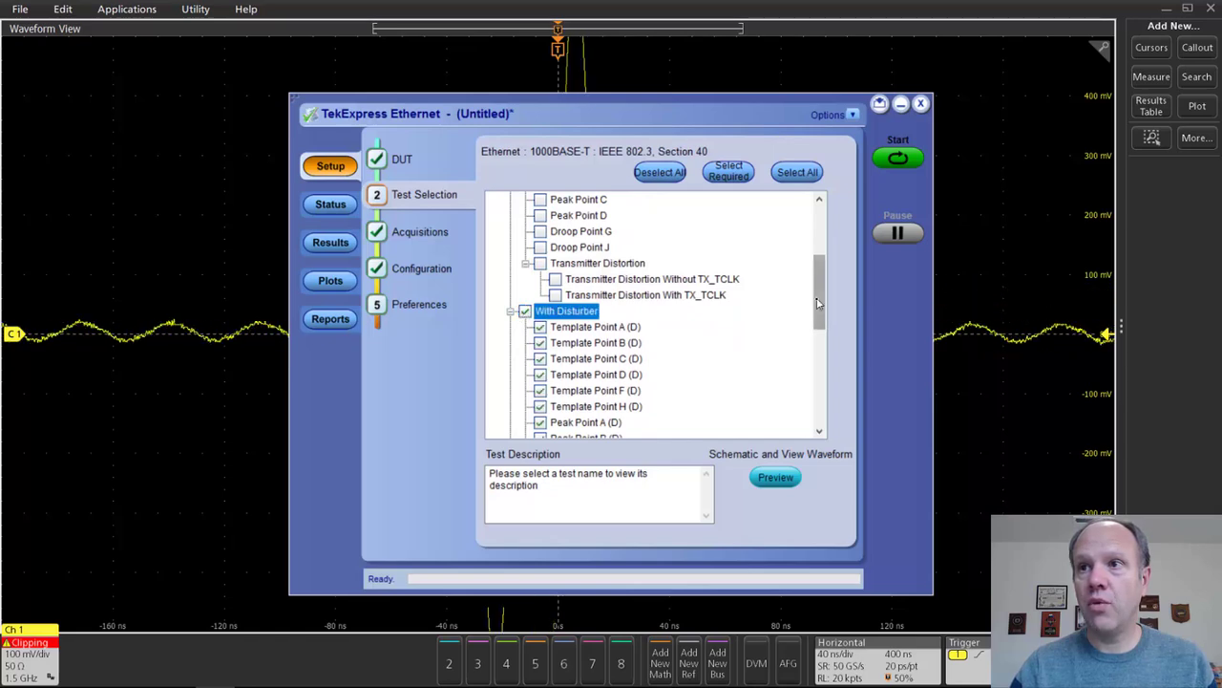
pyautogui.scroll(-3)
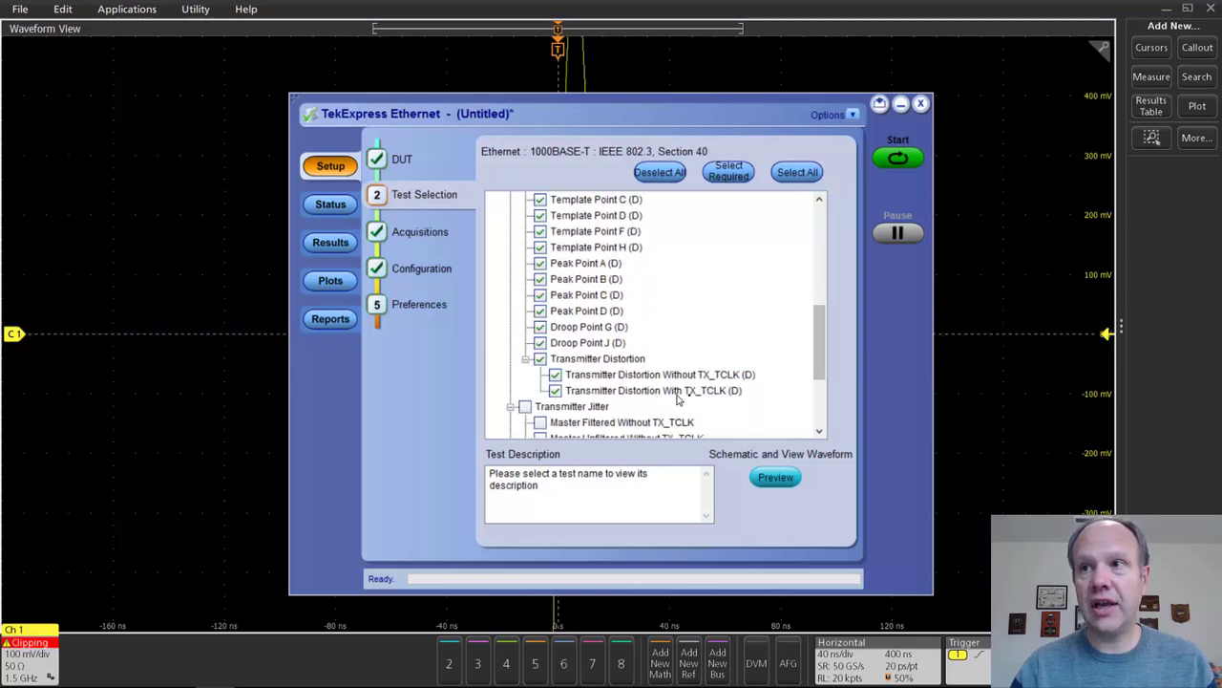
pyautogui.moveTo(722, 403)
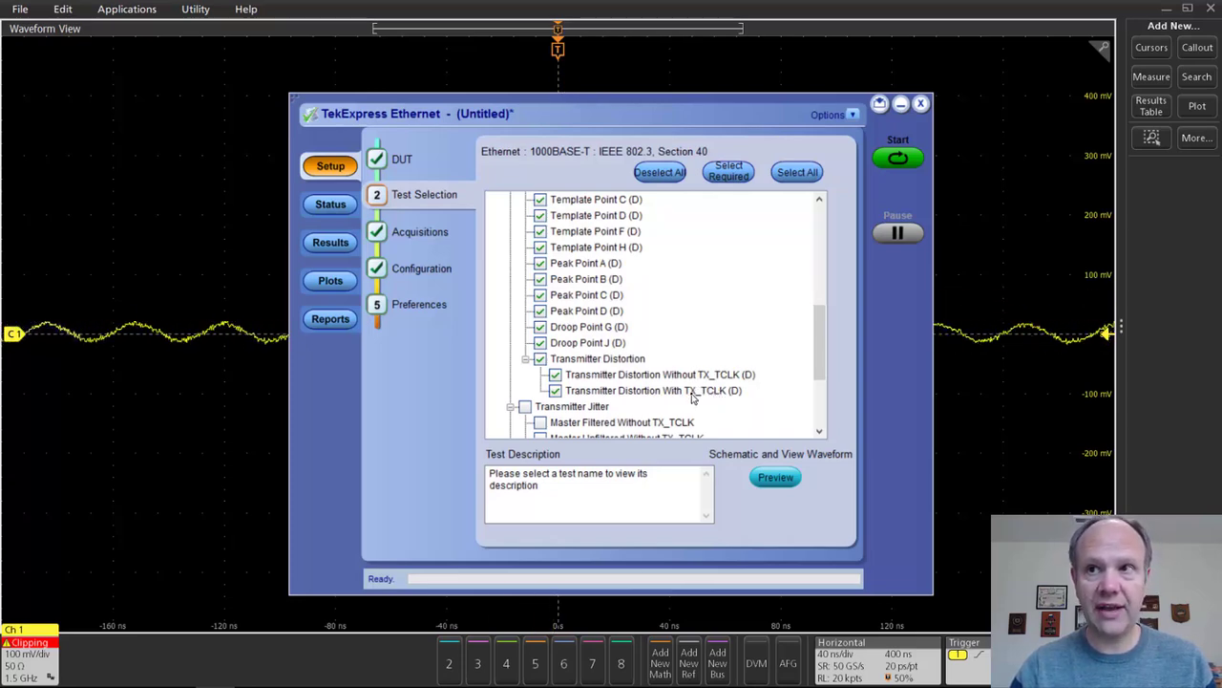
pyautogui.click(653, 389)
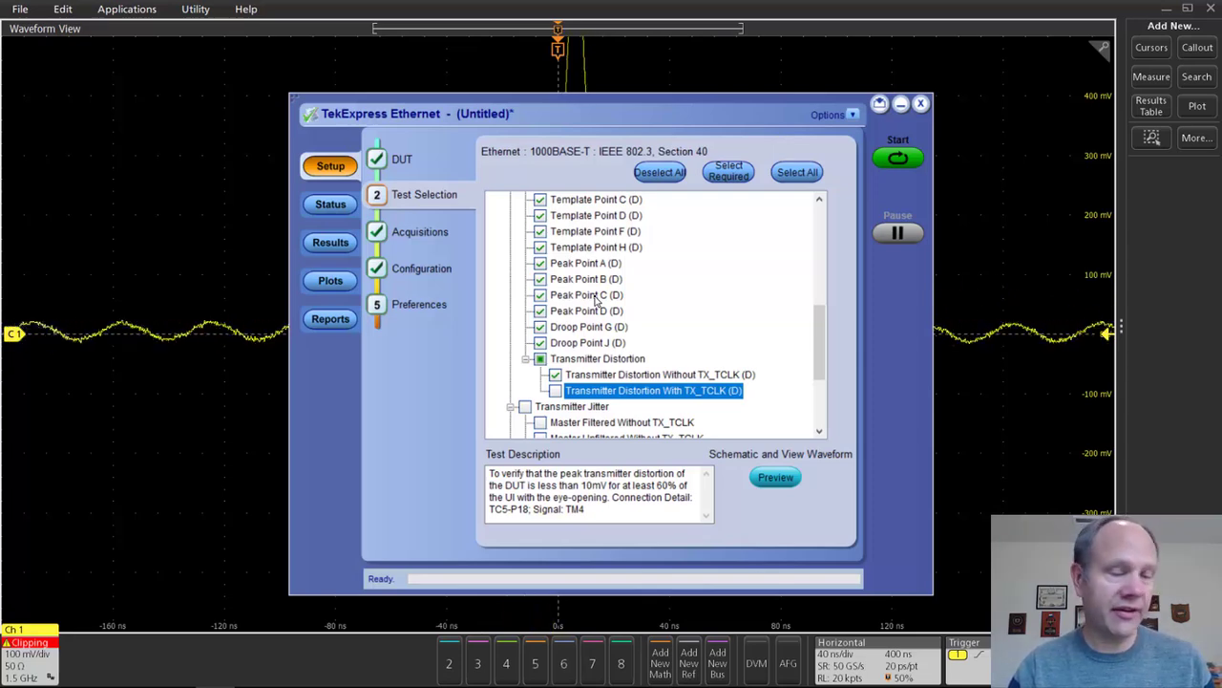
pyautogui.moveTo(638, 328)
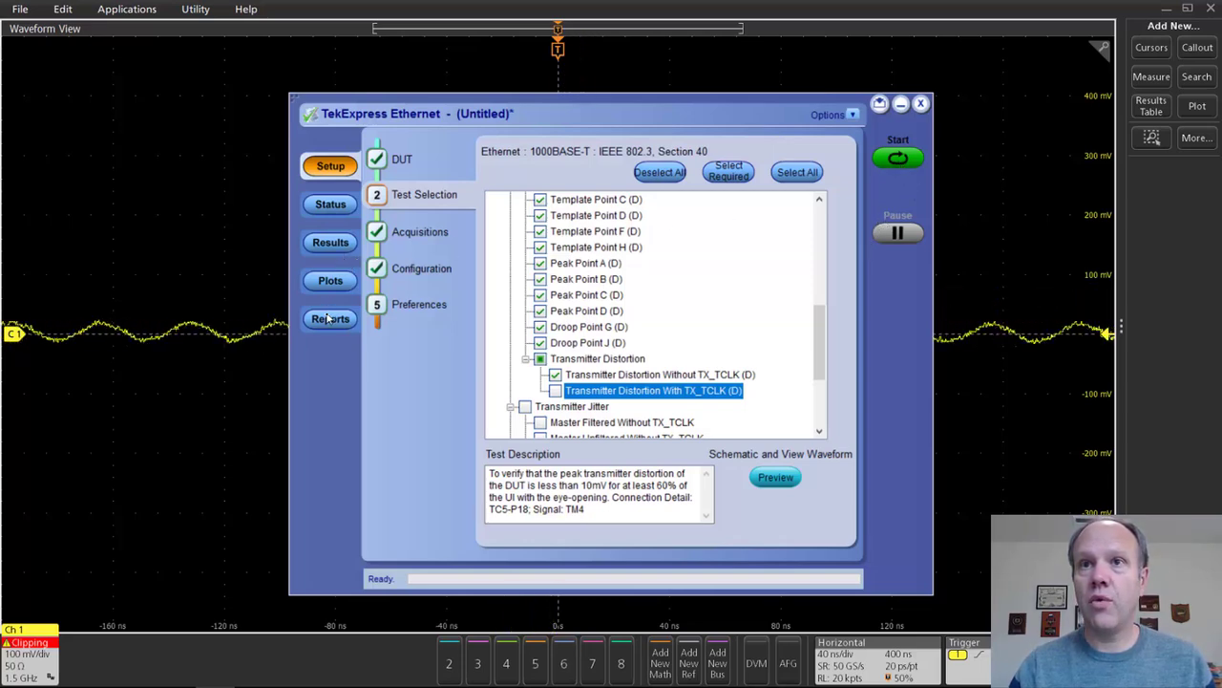
# Step: Keep the report save format as Web Archive (*.mht) in the Reports settings
pyautogui.click(330, 317)
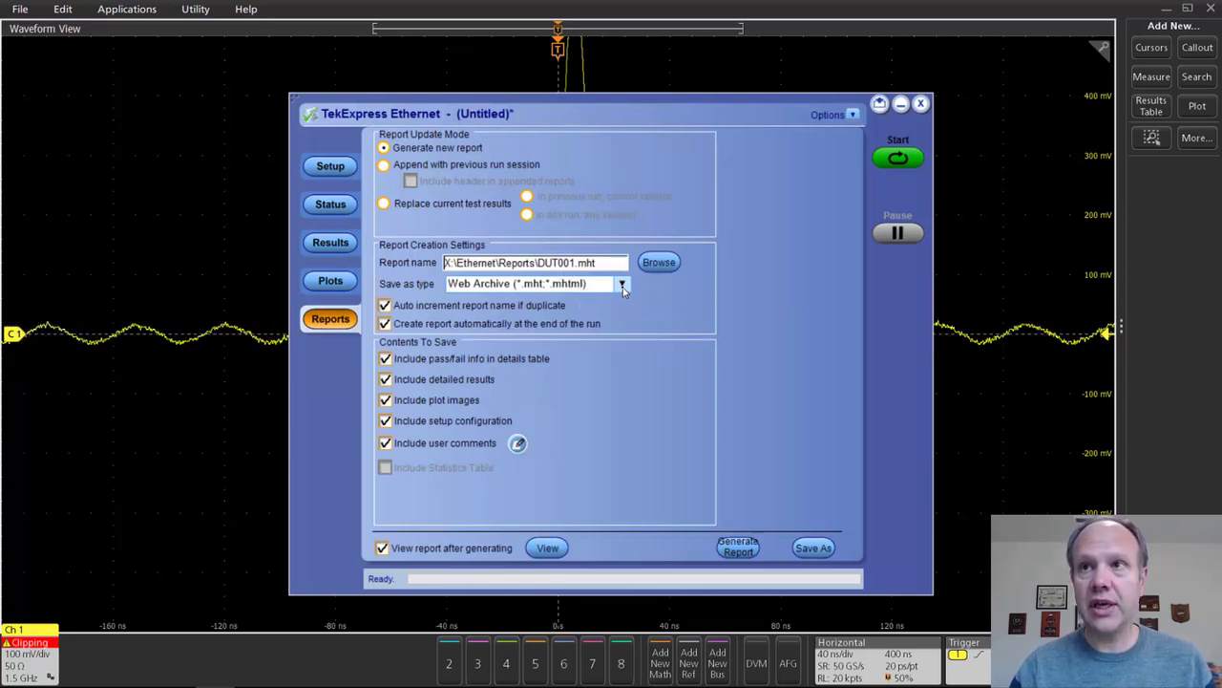
pyautogui.click(623, 282)
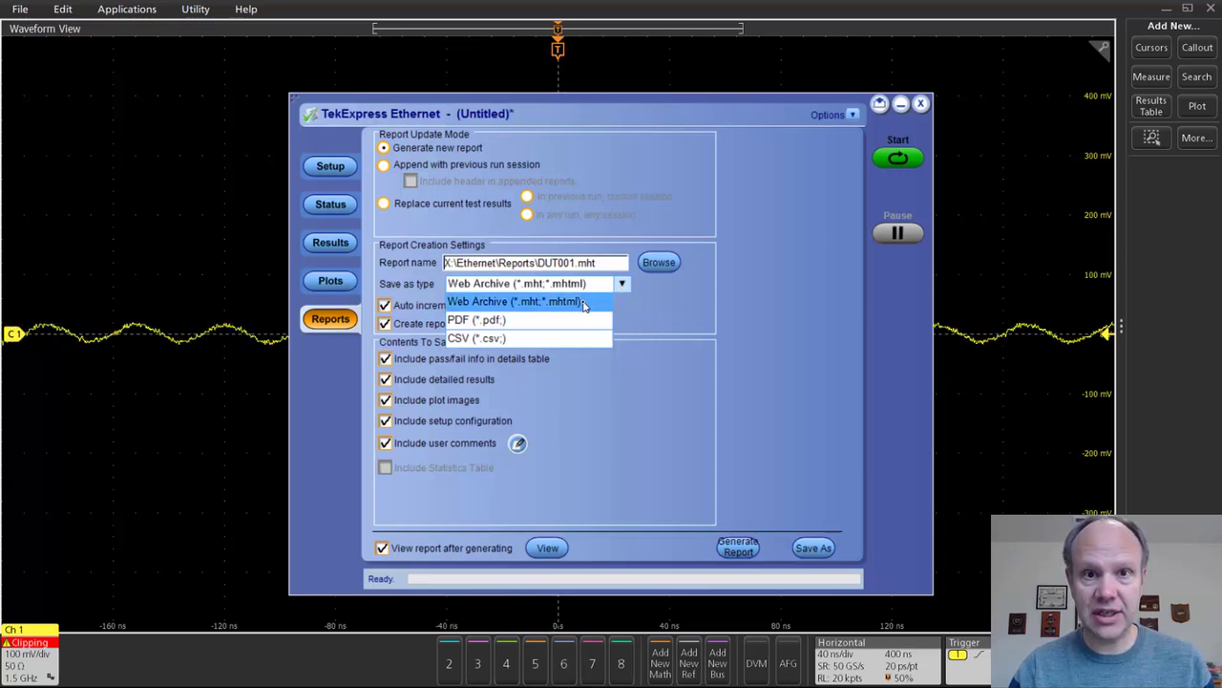
pyautogui.click(516, 283)
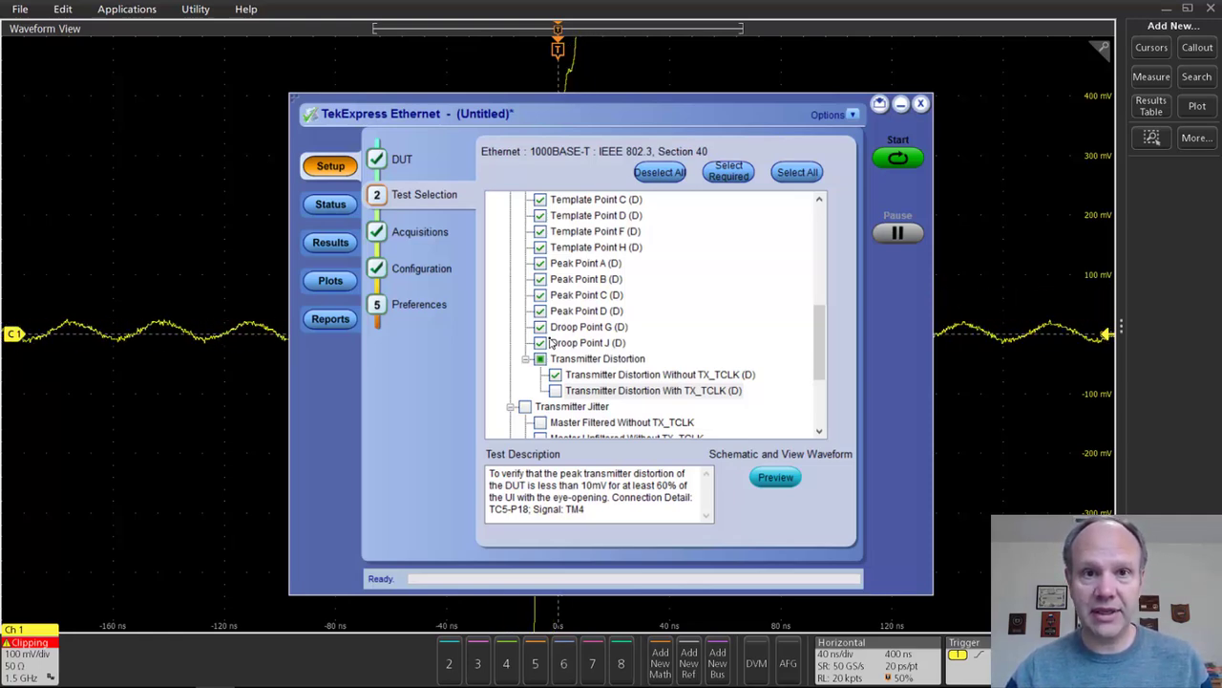
# Step: Start the compliance run, bringing up the TemplateA_With_Disturber connection prompt
pyautogui.click(897, 157)
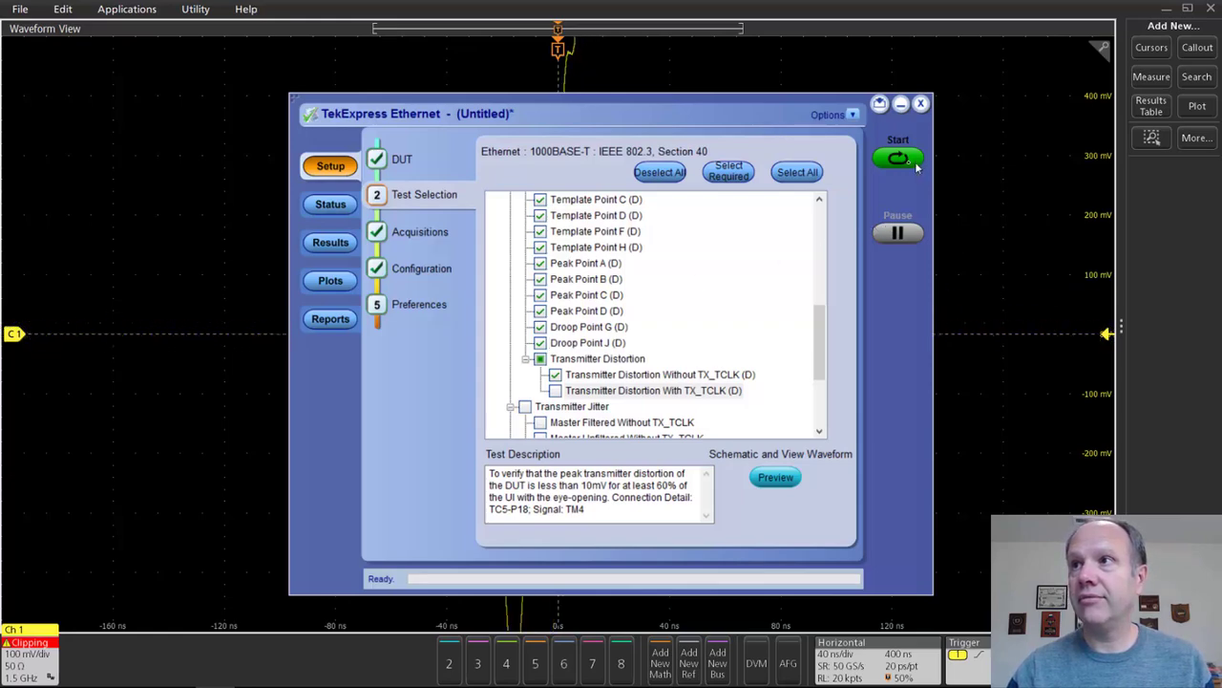
pyautogui.click(897, 158)
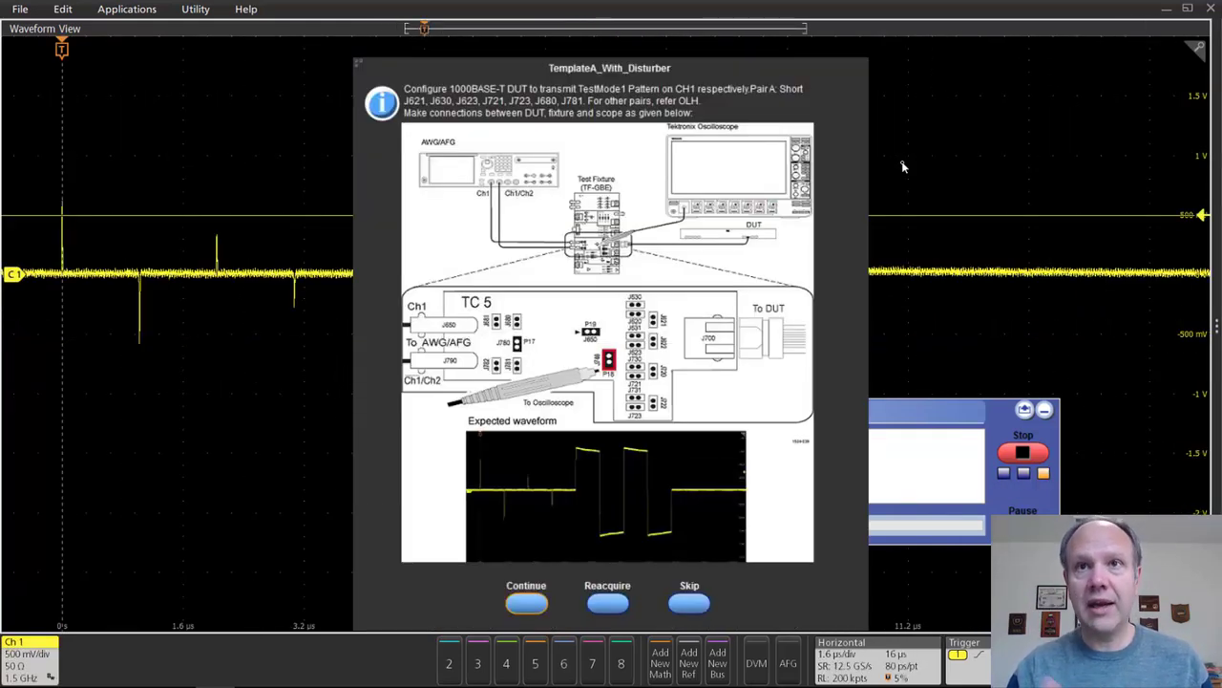
pyautogui.moveTo(844, 172)
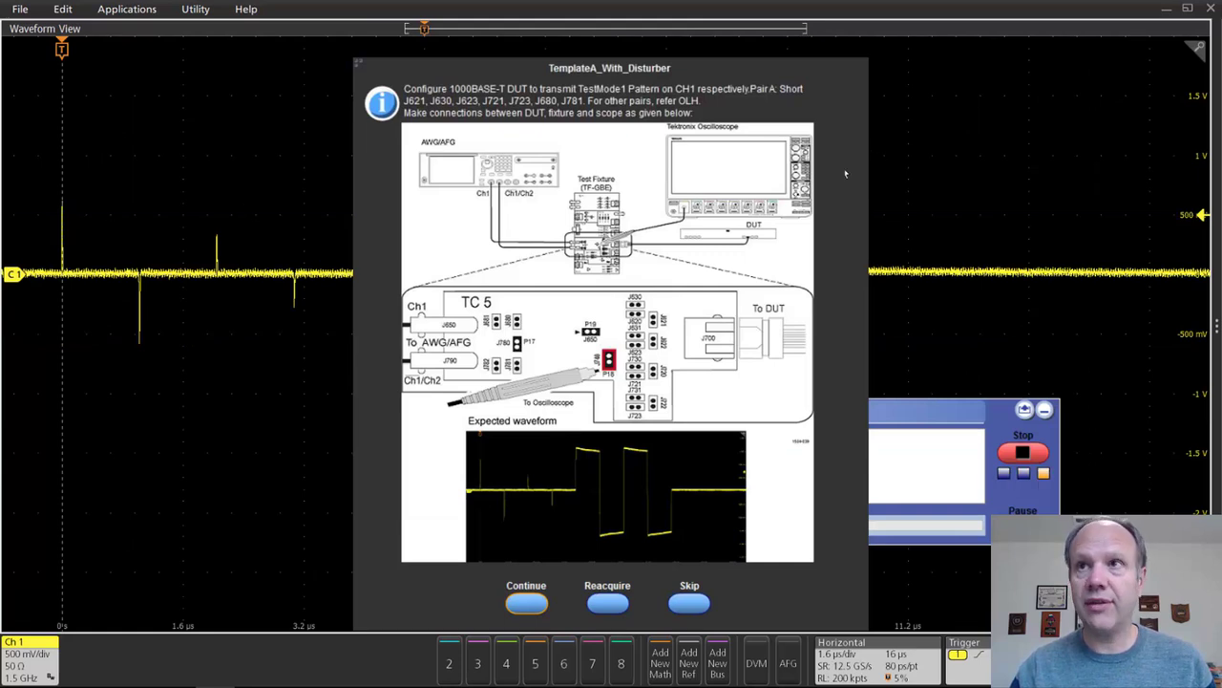
pyautogui.moveTo(459, 115)
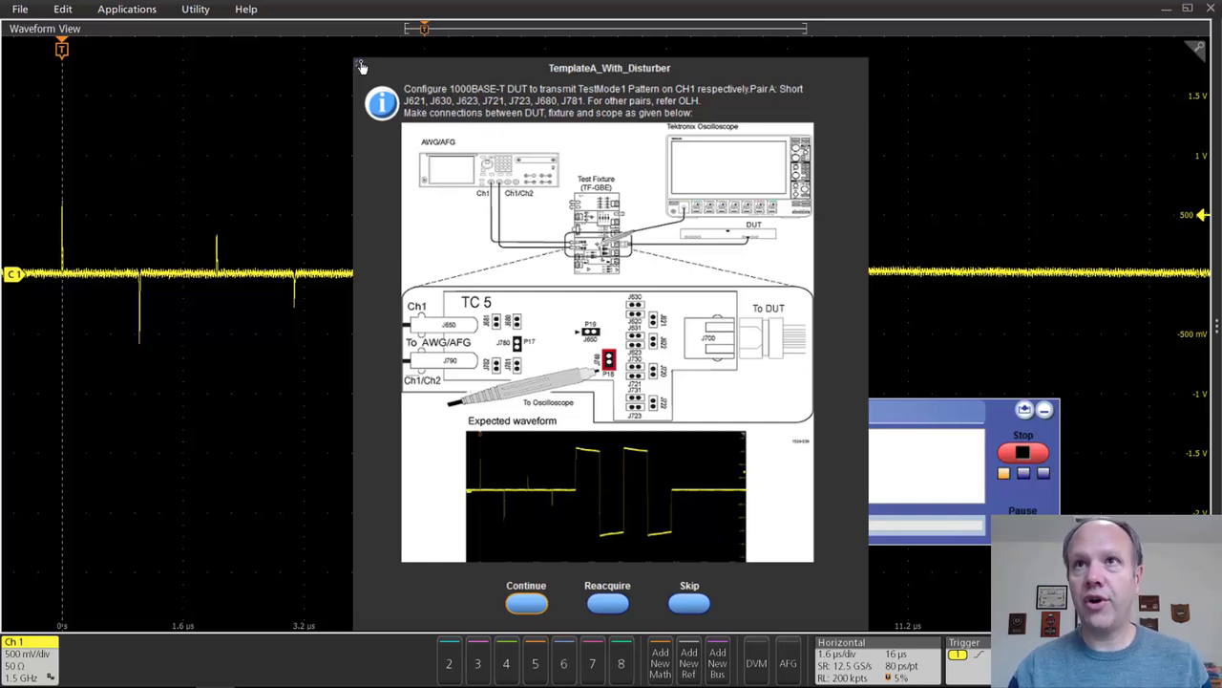
pyautogui.click(527, 602)
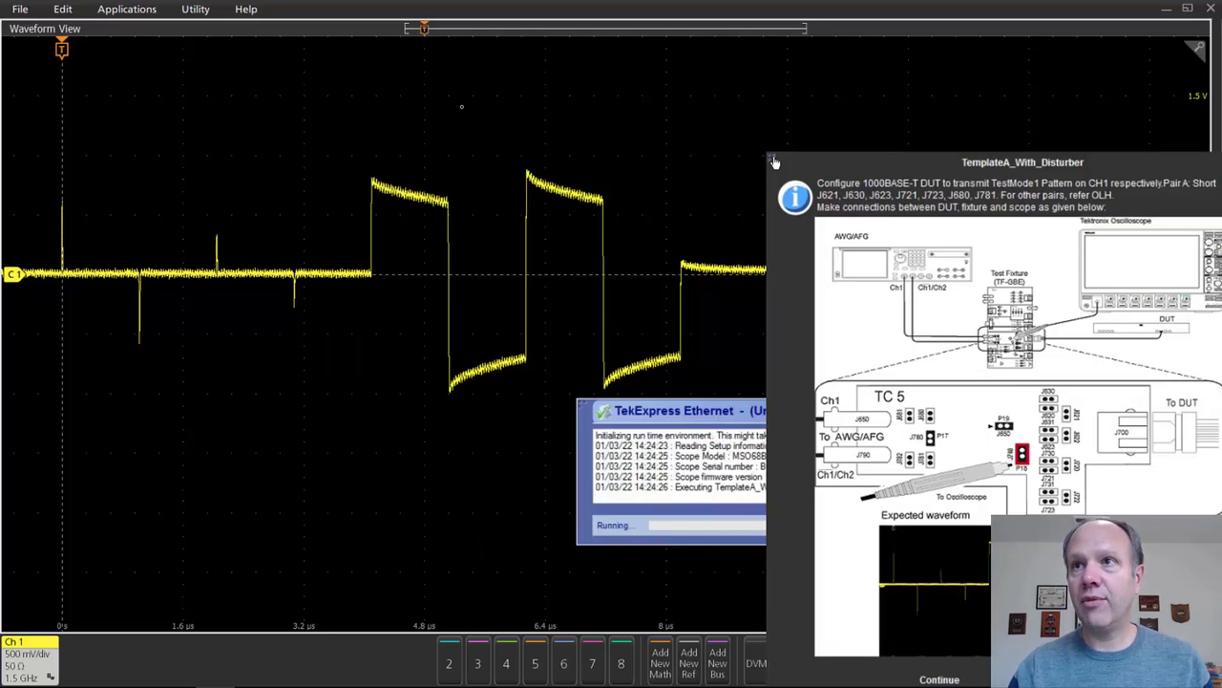
pyautogui.moveTo(424, 295)
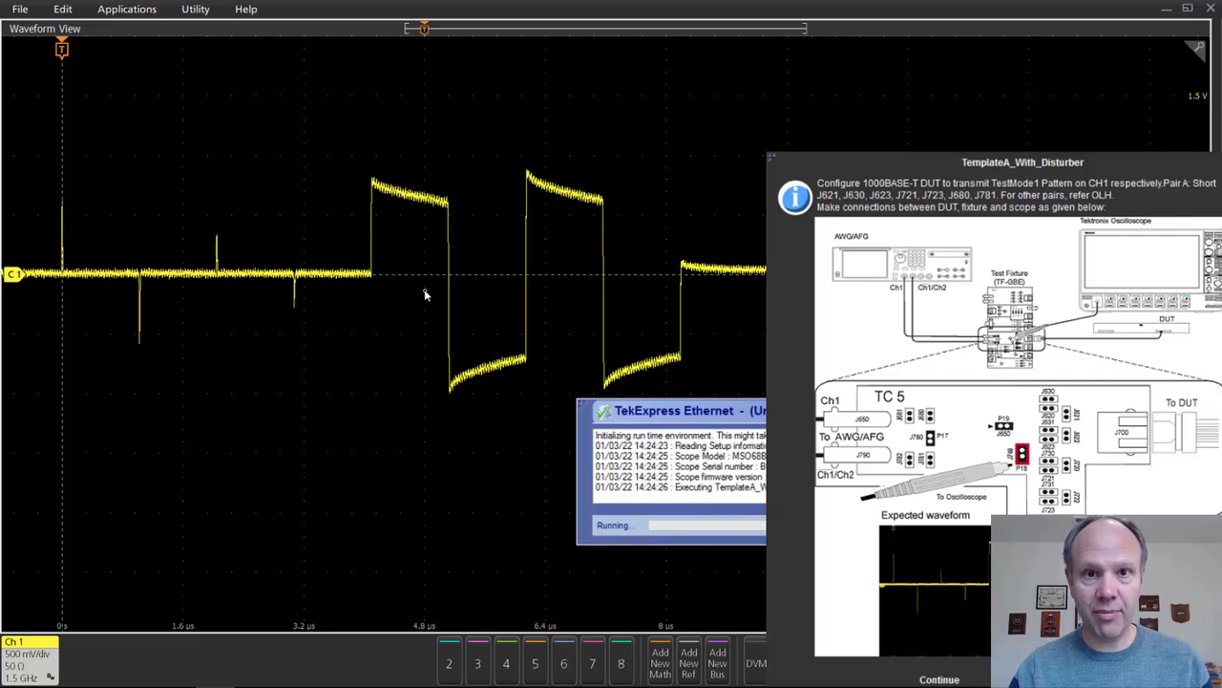
pyautogui.moveTo(771, 164)
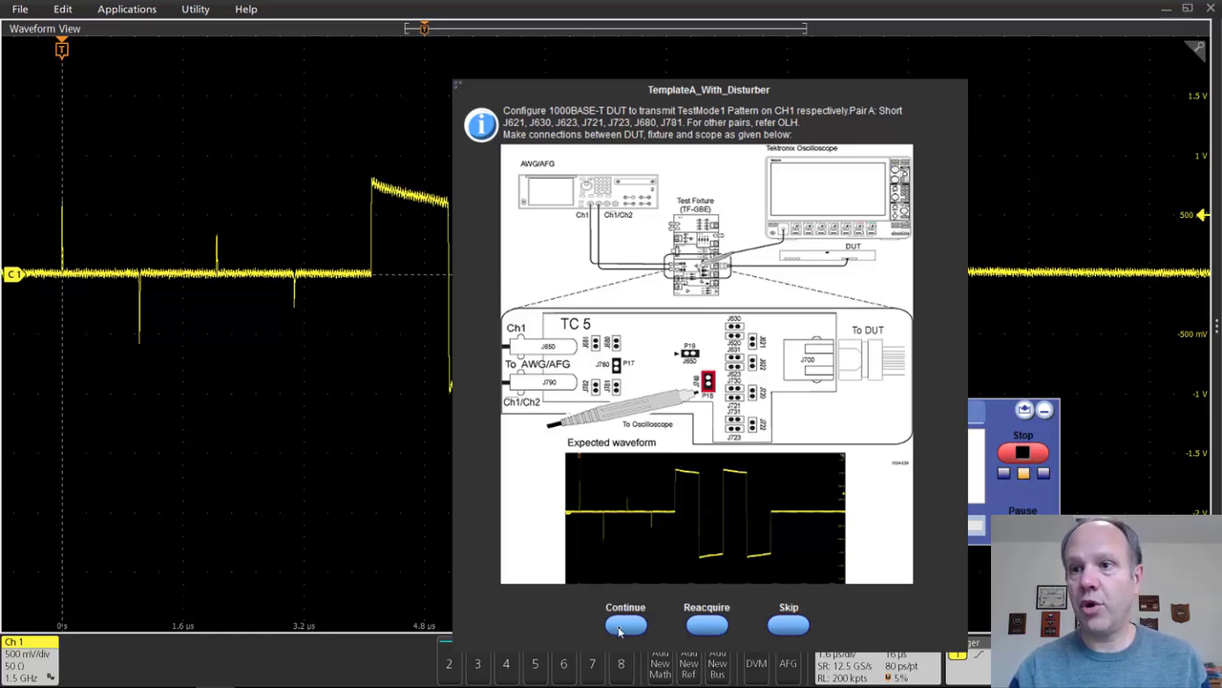
# Step: Confirm the TemplateA_With_Disturber connections so the disturber tests run to the next prompt
pyautogui.click(626, 623)
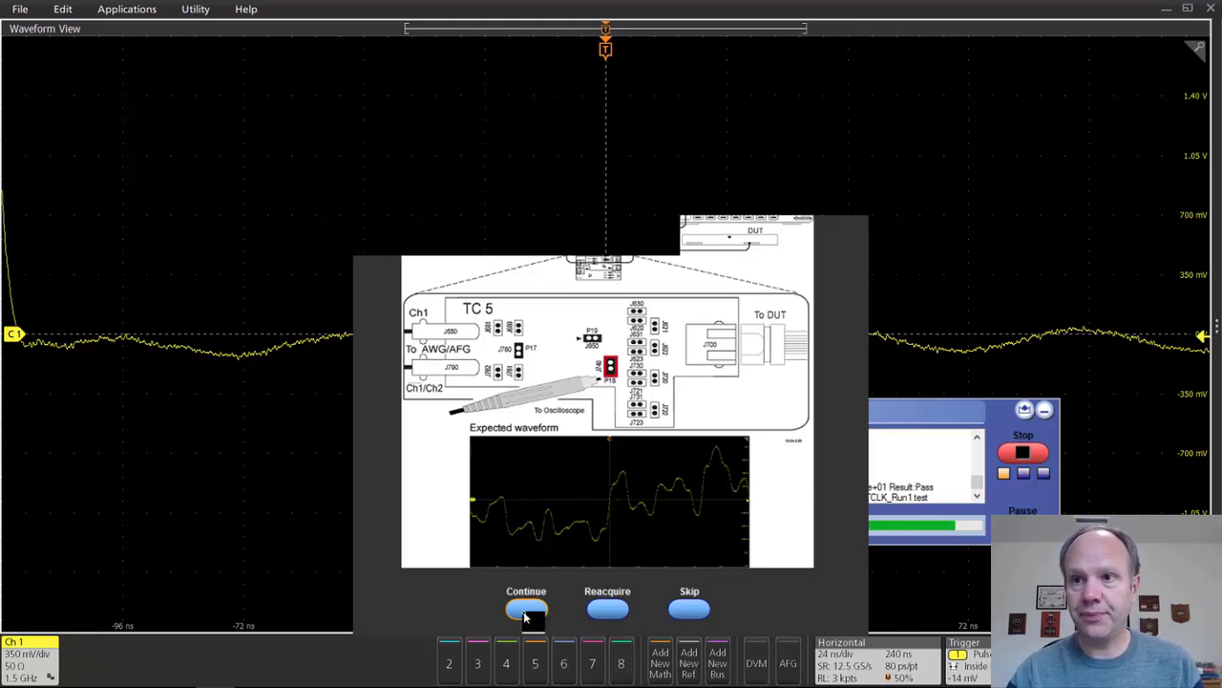
# Step: Finish the run and review the MHT report's overall Fail and per-test results
pyautogui.click(525, 609)
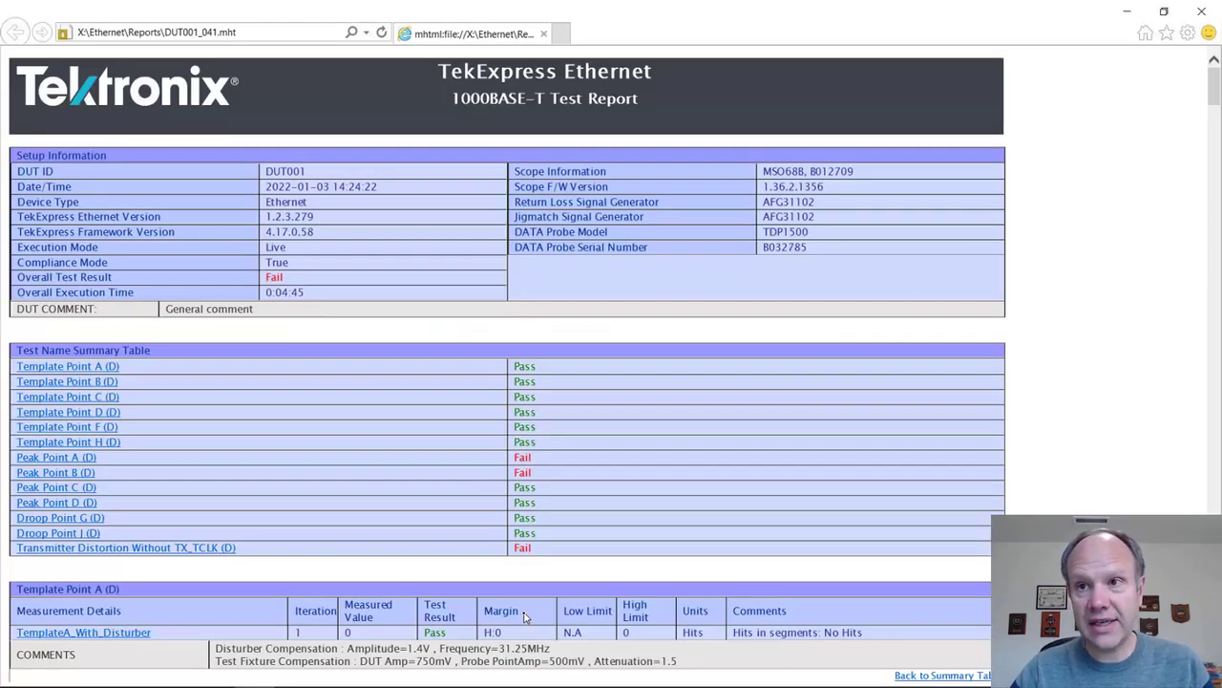
pyautogui.moveTo(508, 504)
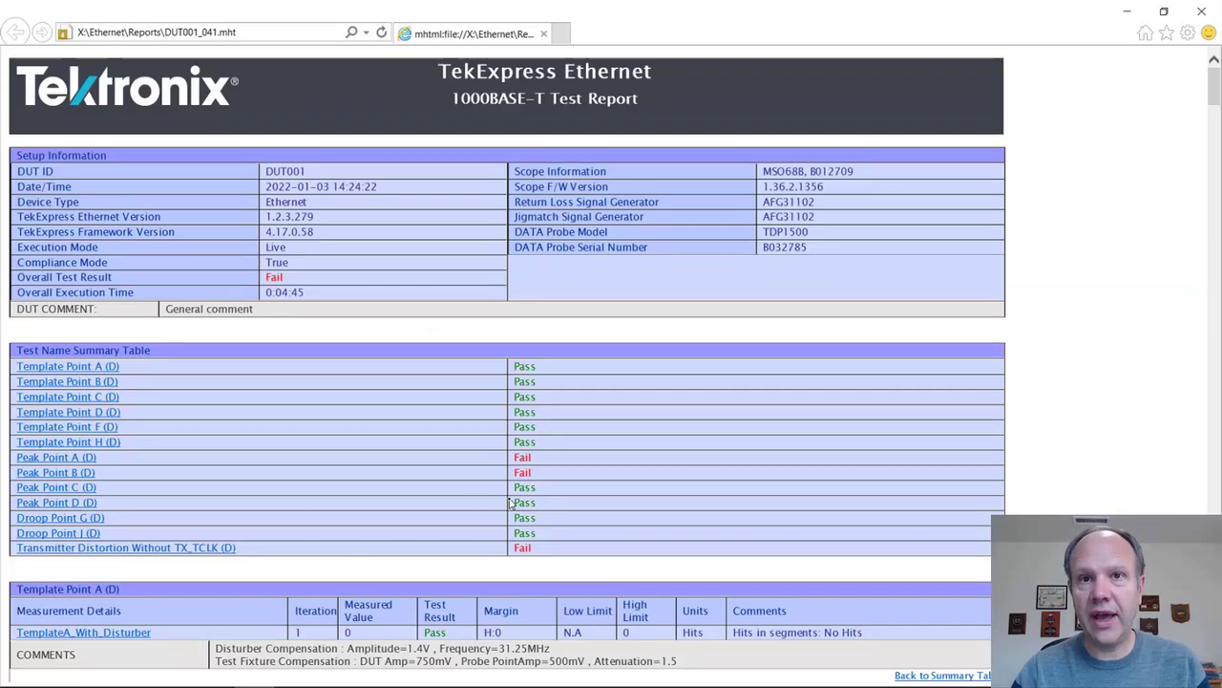
pyautogui.moveTo(811, 428)
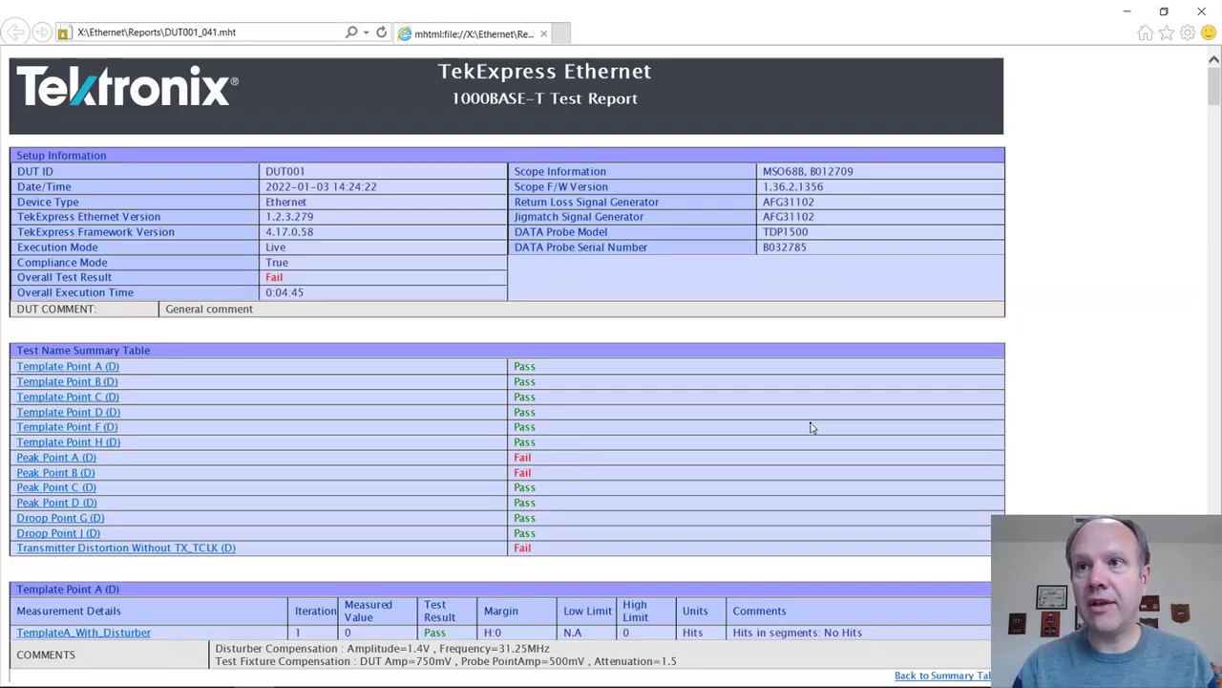
pyautogui.scroll(-3)
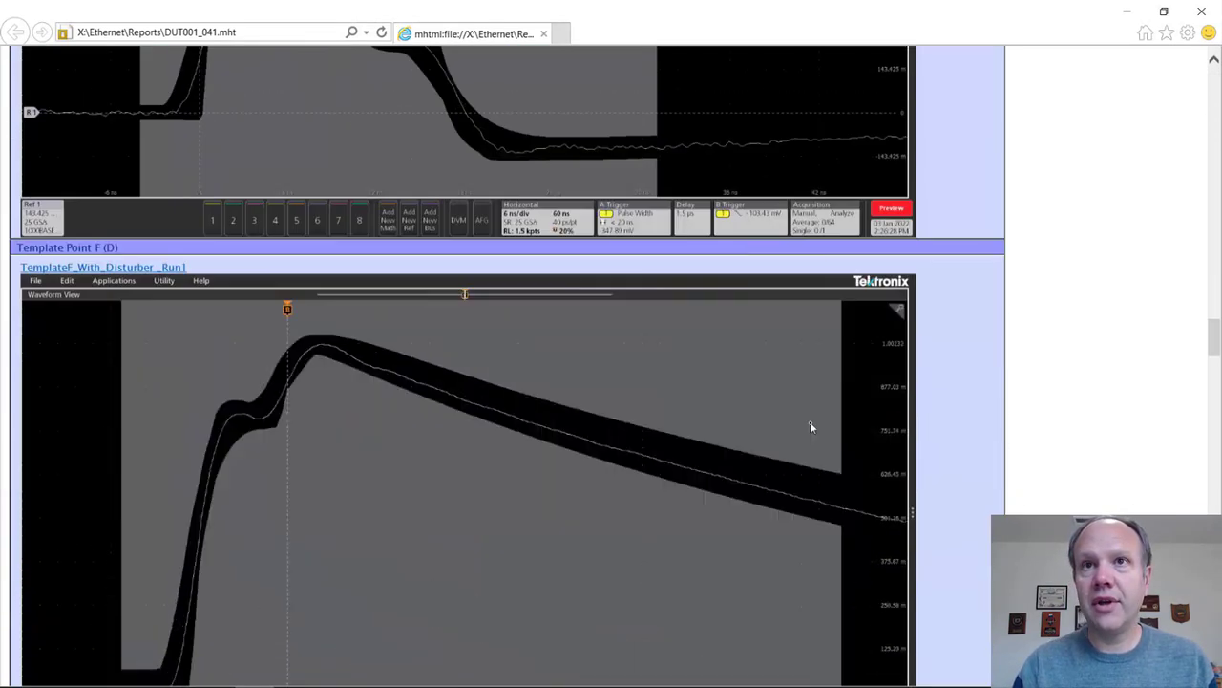
pyautogui.scroll(-3)
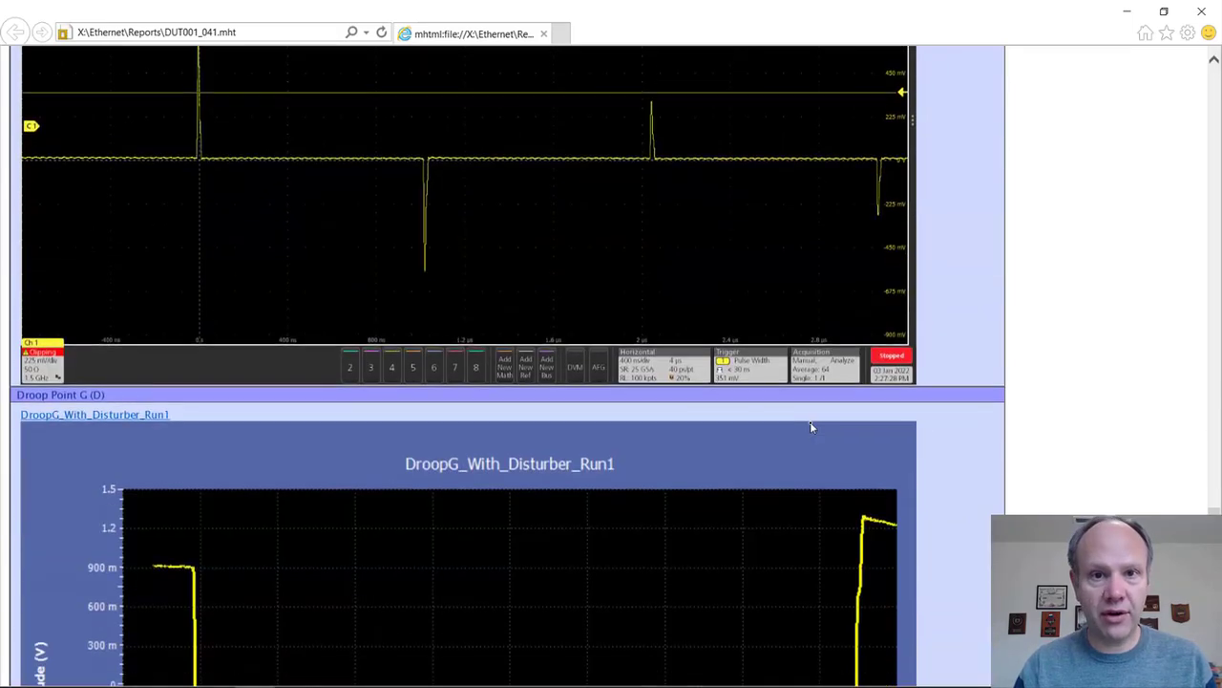
pyautogui.scroll(-3)
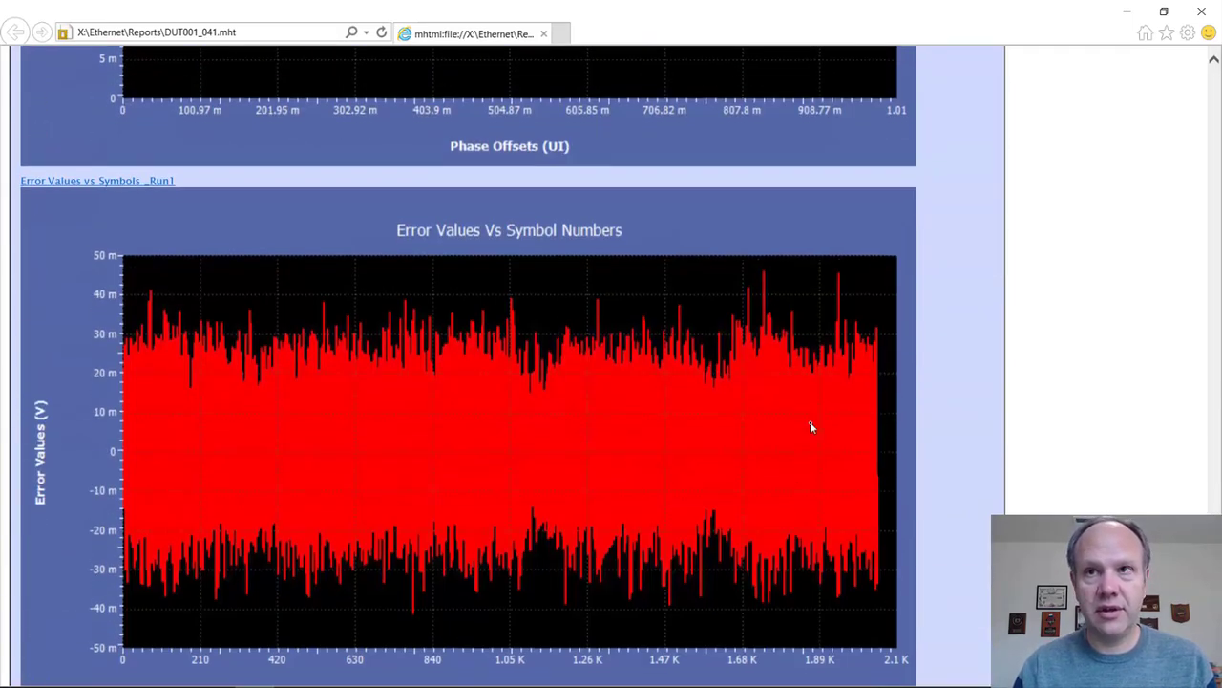
pyautogui.scroll(3)
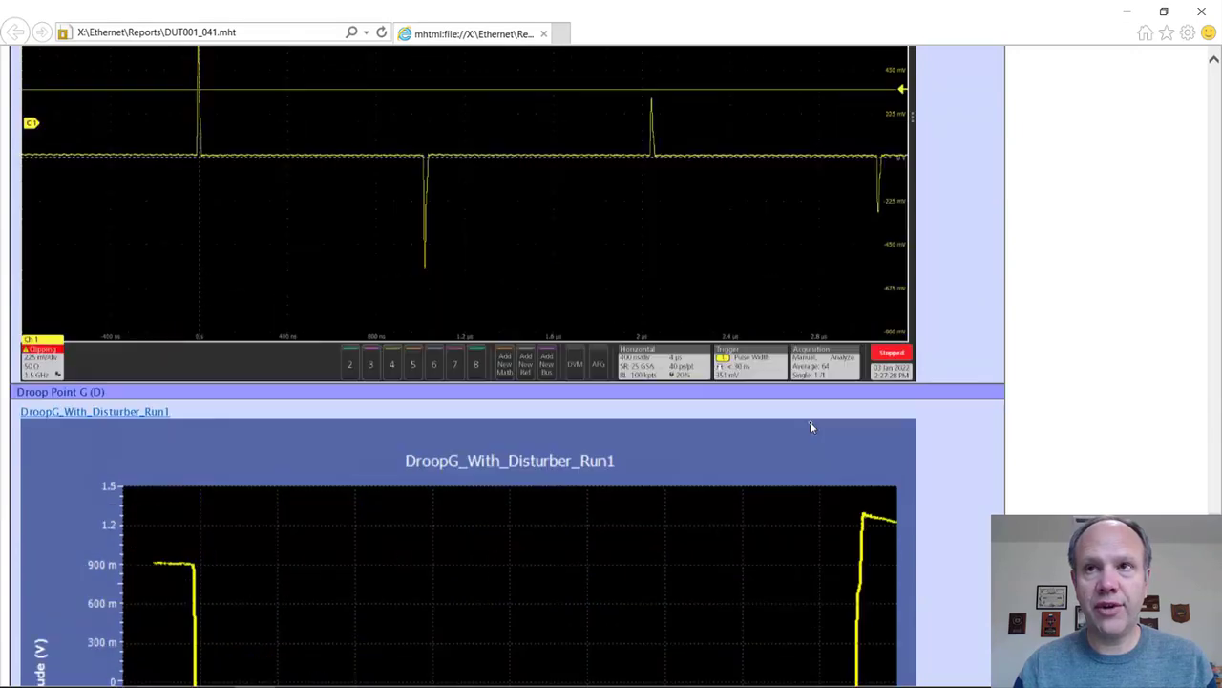
pyautogui.scroll(-3)
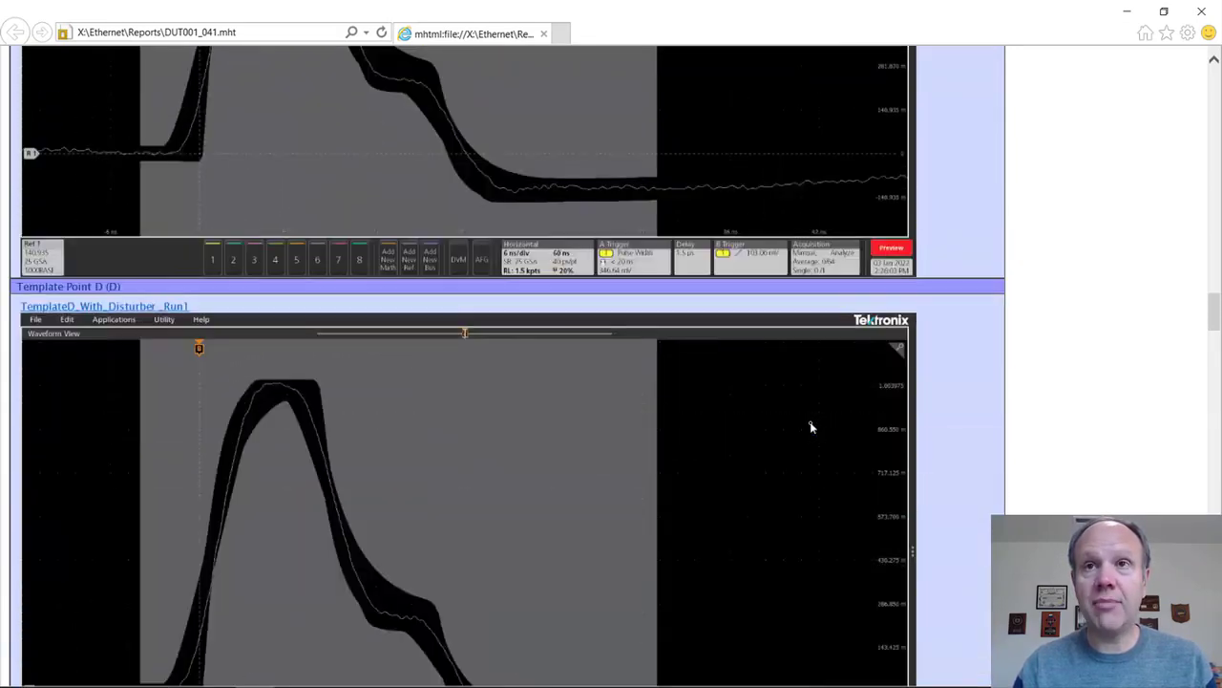
pyautogui.scroll(3)
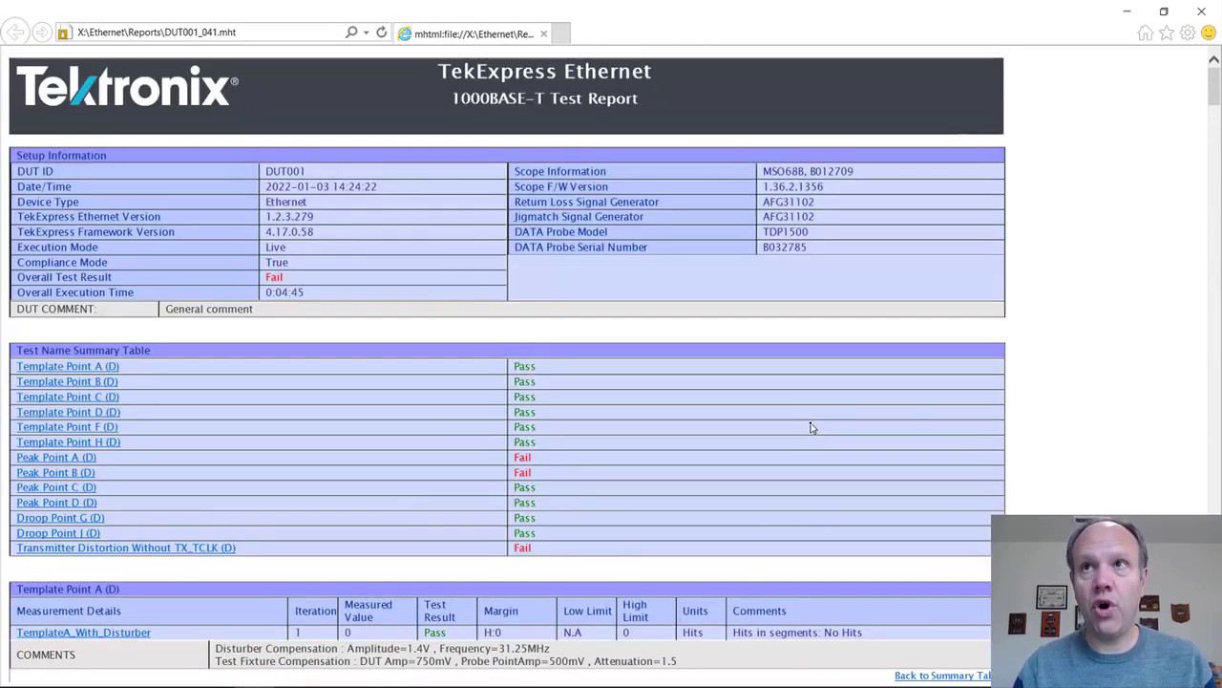